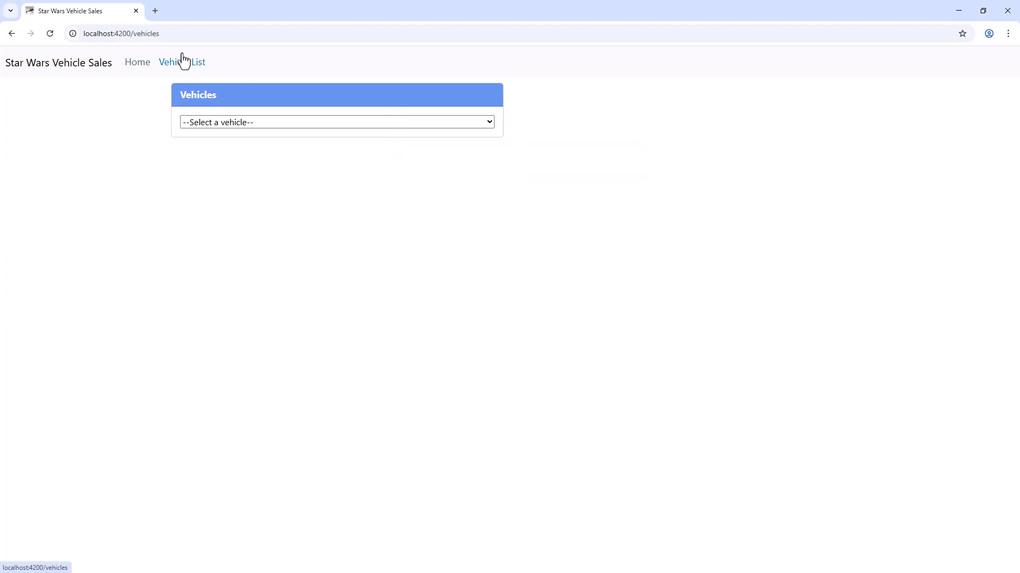
# Step: Check the vehicle dropdown, review films: string[] in vehicle.ts, and view vehicle-data.ts film arrays
pyautogui.click(336, 122)
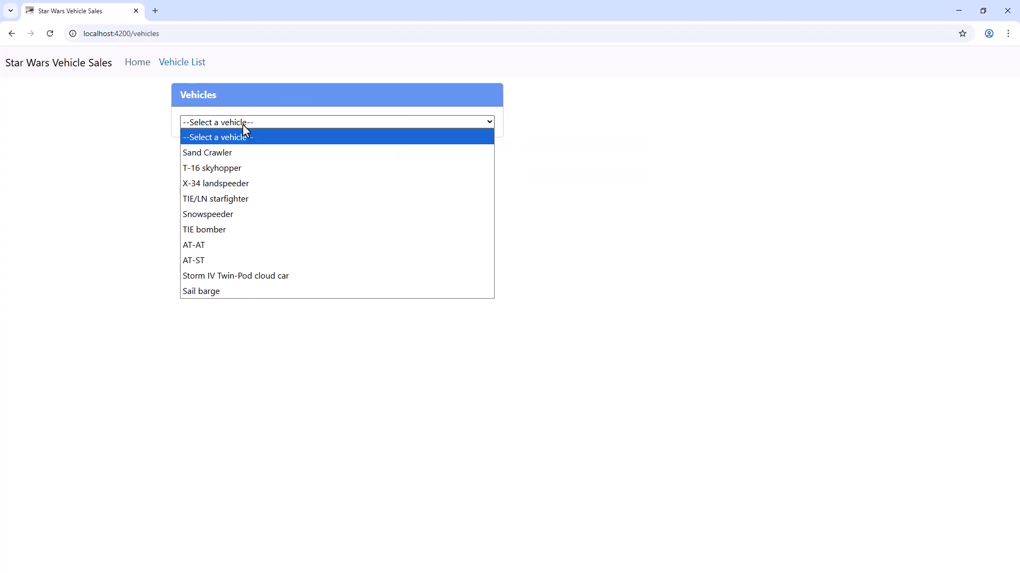
pyautogui.click(215, 199)
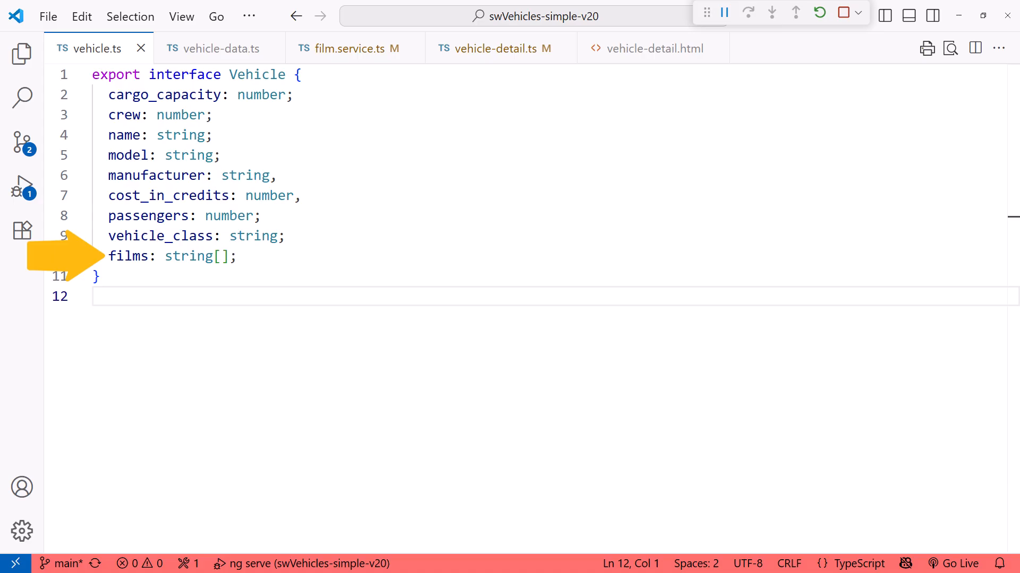
pyautogui.click(94, 296)
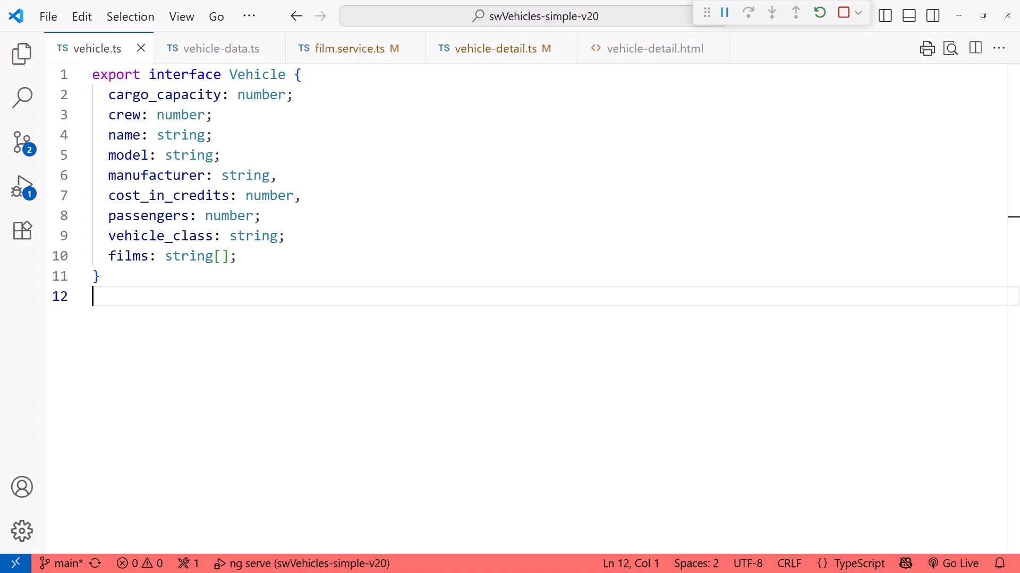
pyautogui.click(218, 48)
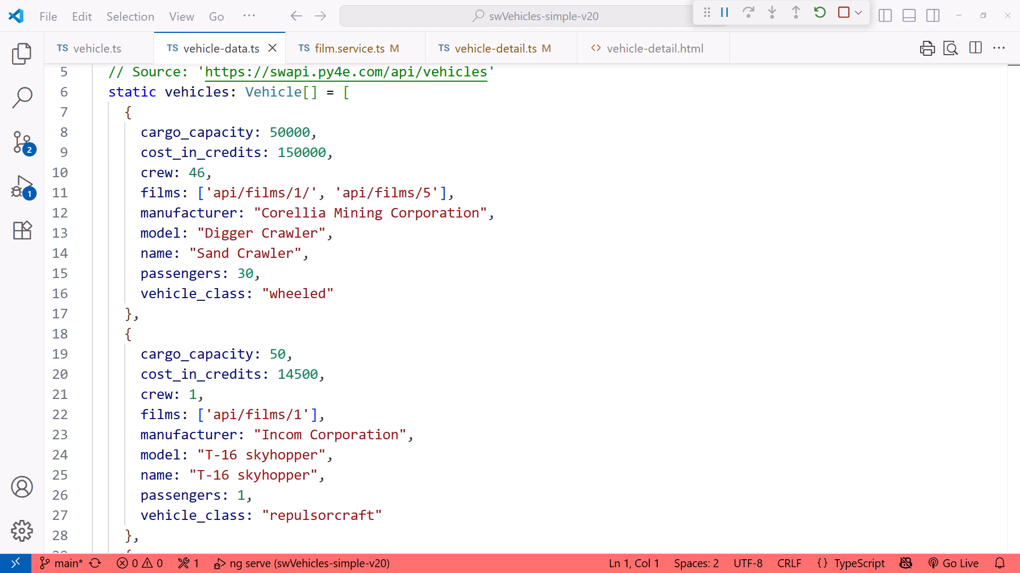
pyautogui.moveTo(348, 48)
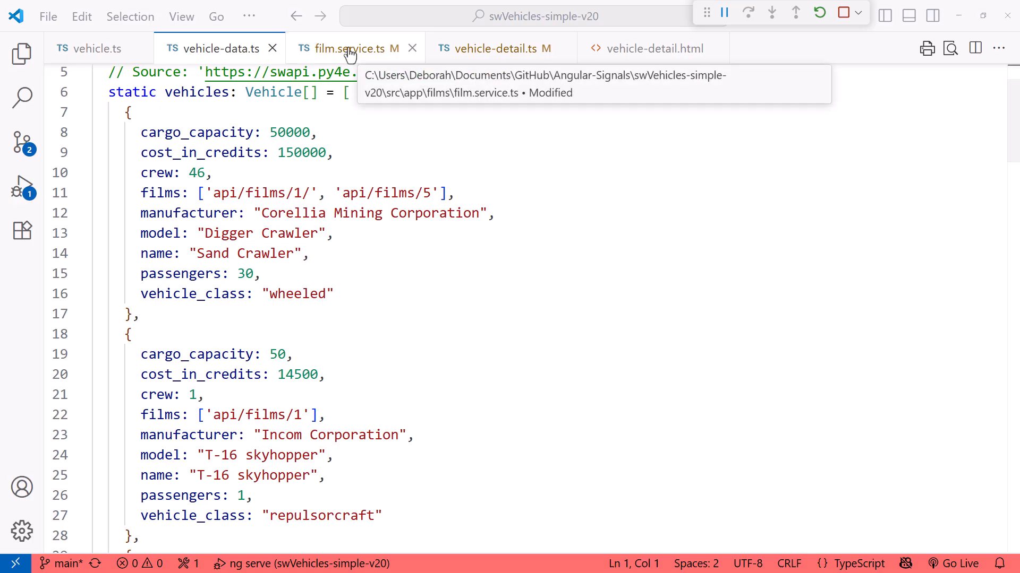
# Step: In film.service.ts, add vehicleService = inject(VehicleService) and http = inject(HttpClient) with auto-imports
pyautogui.click(351, 48)
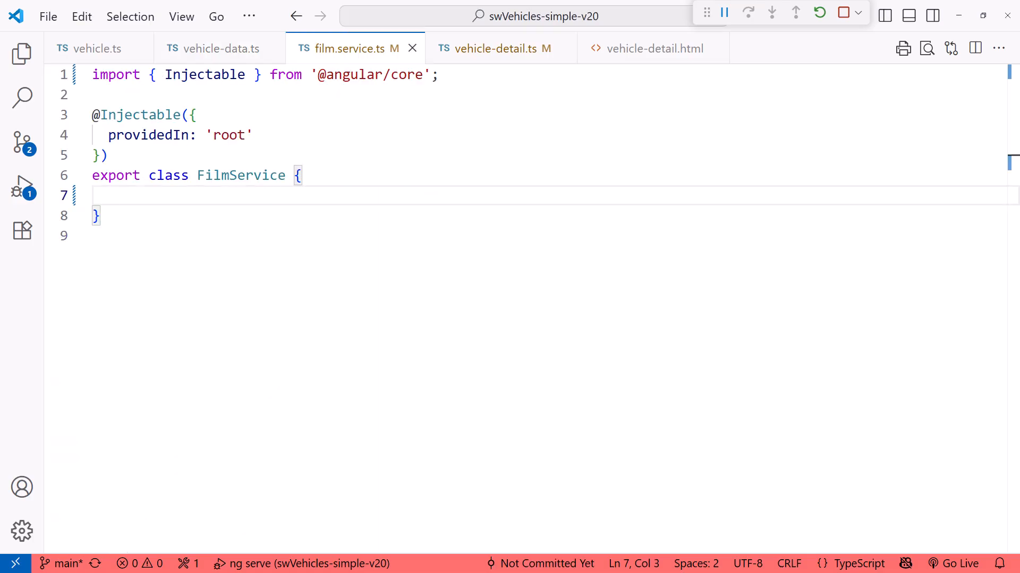
pyautogui.write('private vehicleService = inject(VehicleService);')
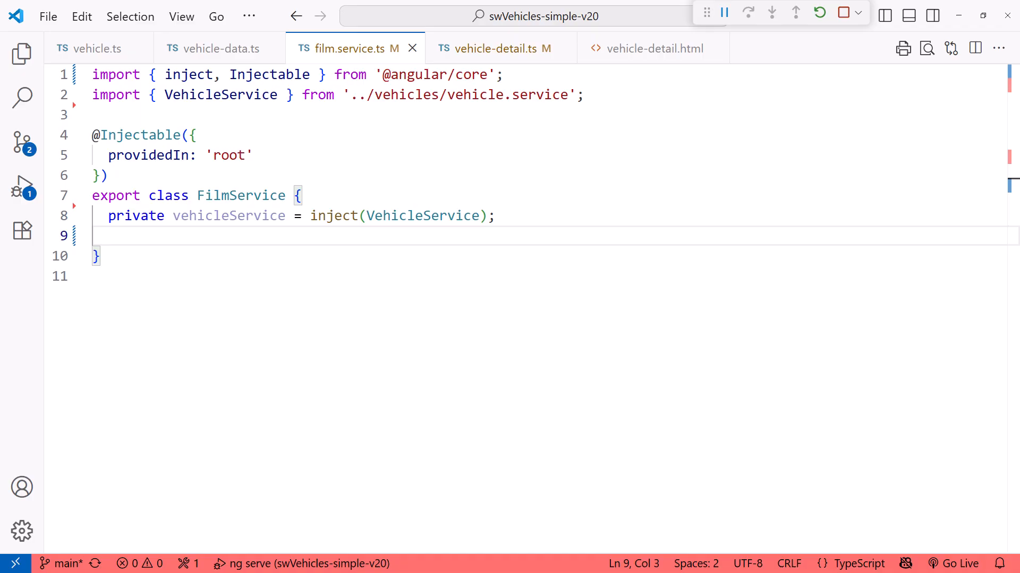
pyautogui.write('private http =')
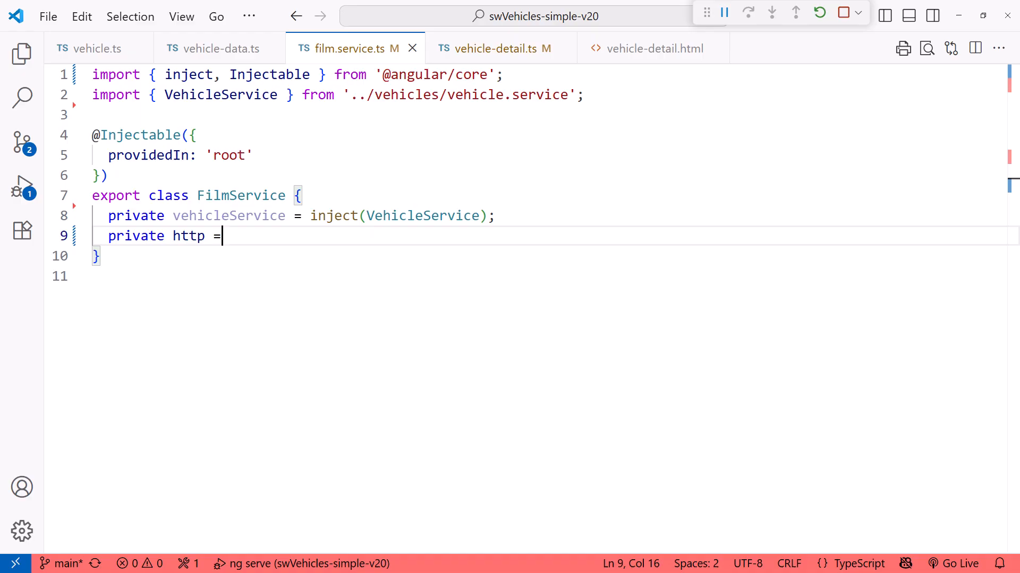
pyautogui.write('inject(HttpClient);')
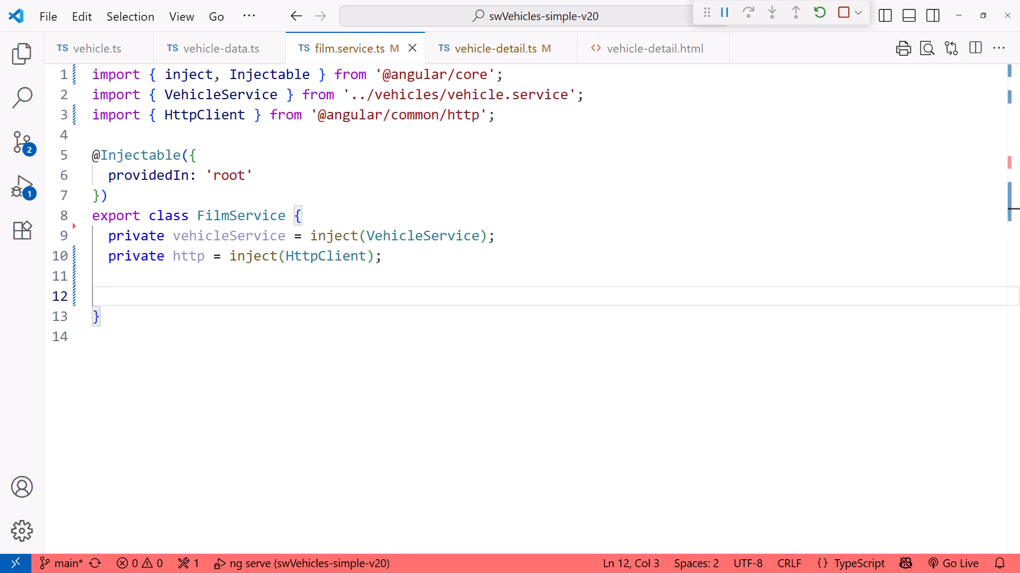
pyautogui.write('vehicle')
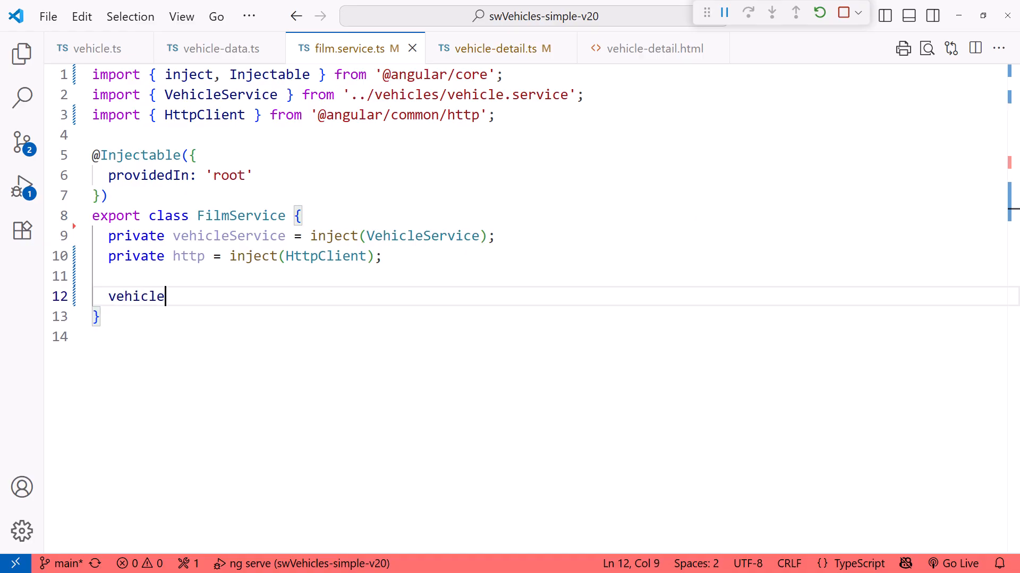
# Step: Declare vehicleFilmsResource = rxResource({ params: this.vehicleService.selectedVehicle }) with rxResource imported
pyautogui.write('FilmsResour')
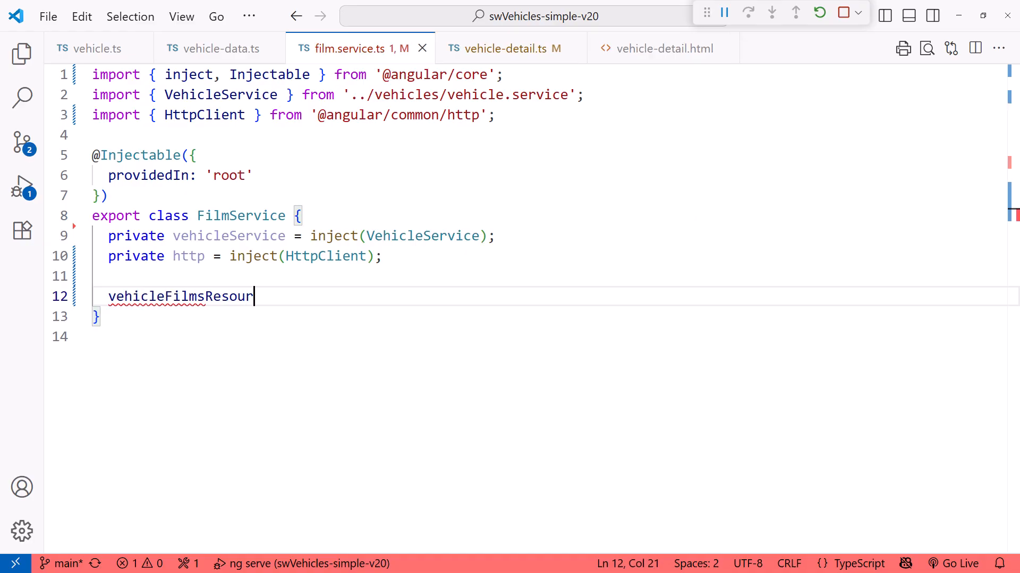
pyautogui.write('ce =')
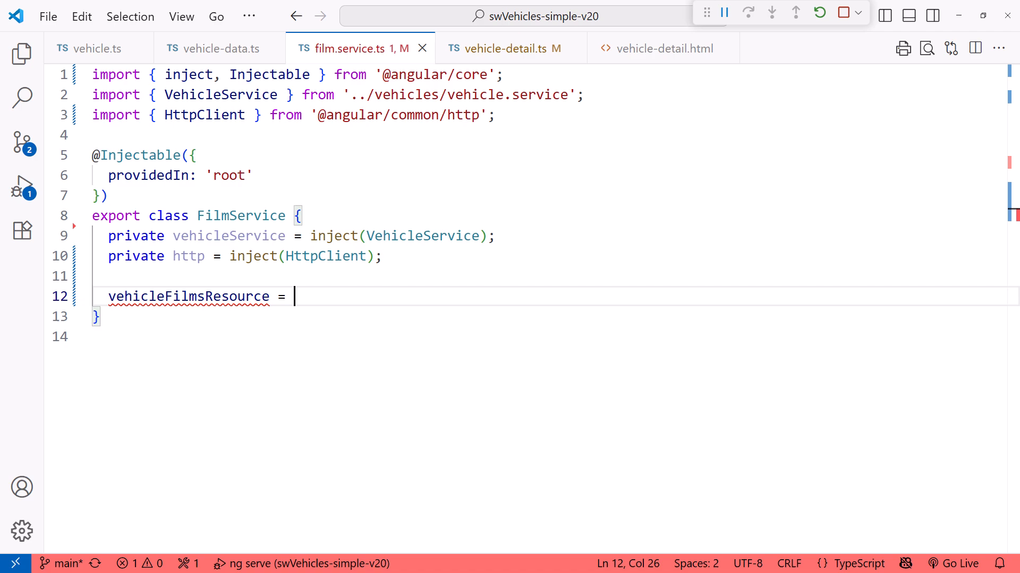
pyautogui.write('rxResource')
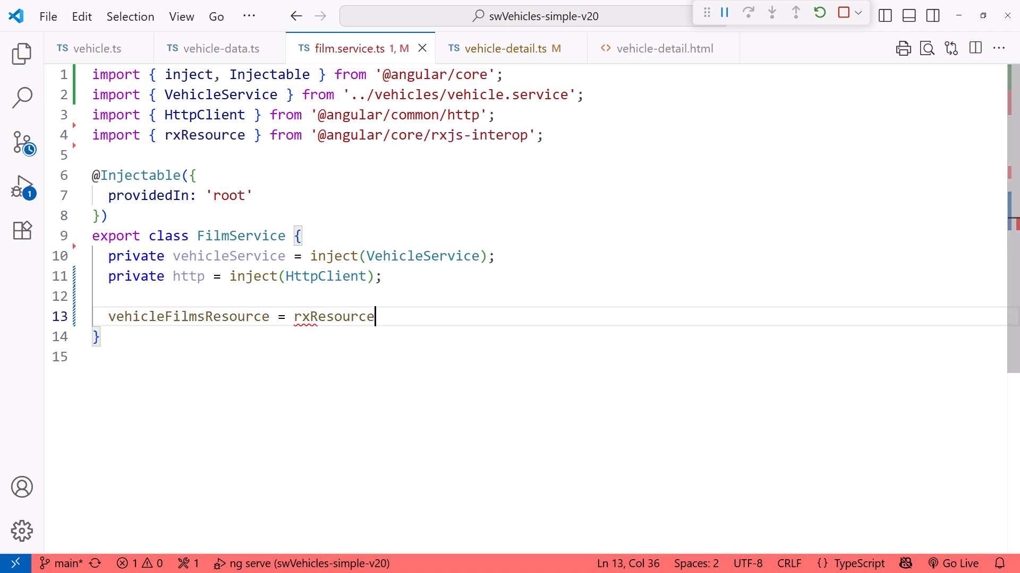
pyautogui.write('();')
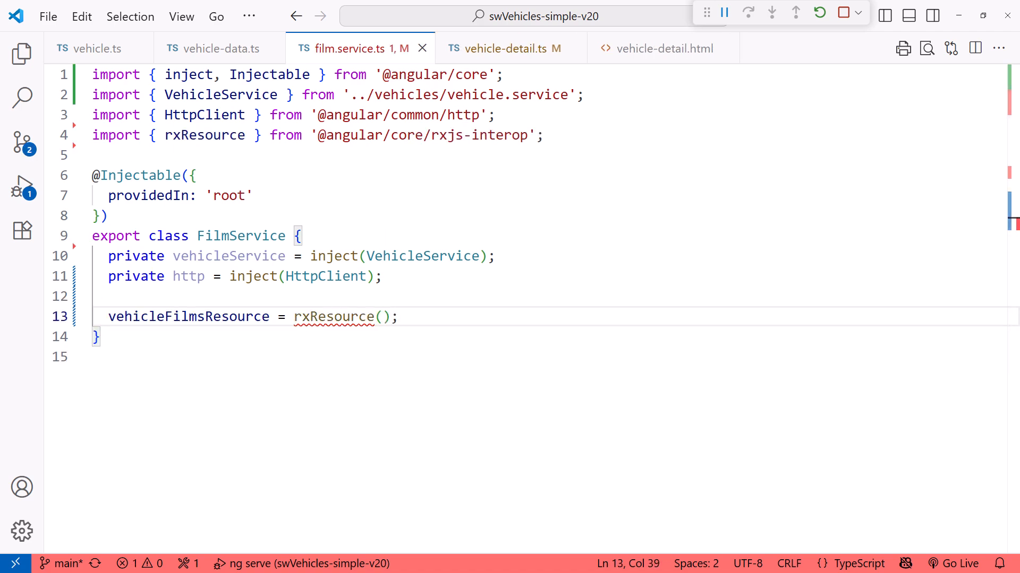
pyautogui.write('{')
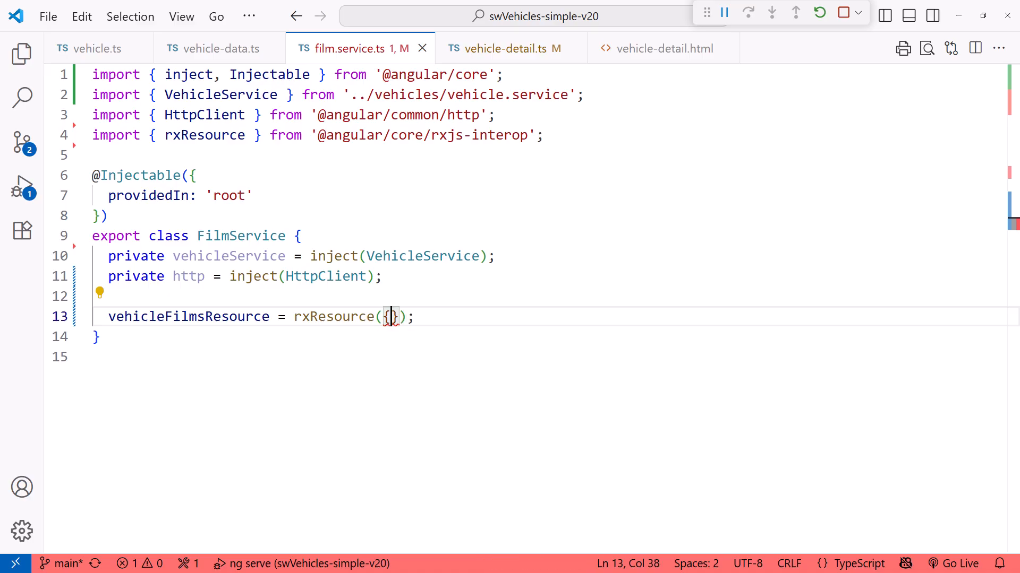
pyautogui.press('Enter')
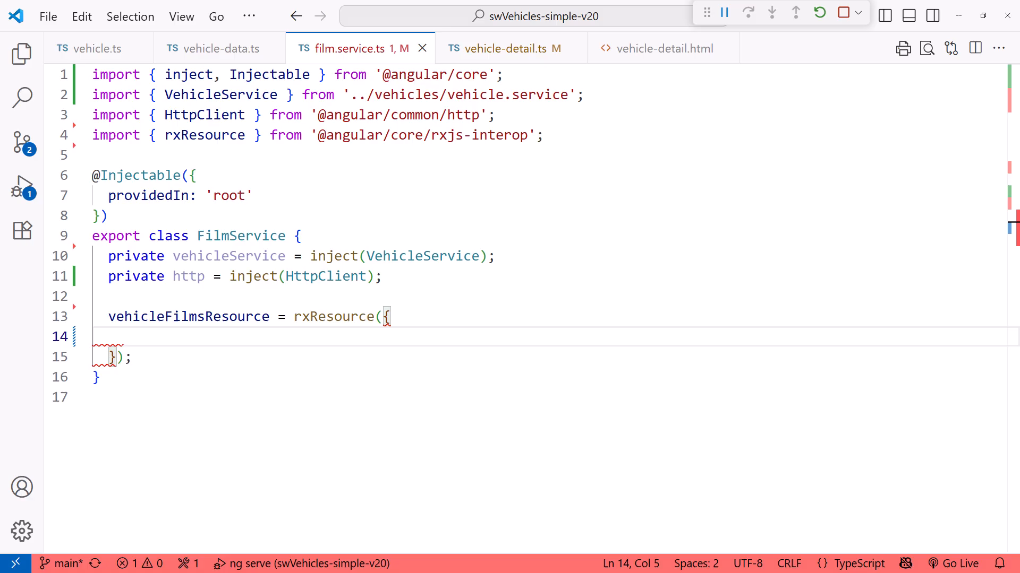
pyautogui.write('params:')
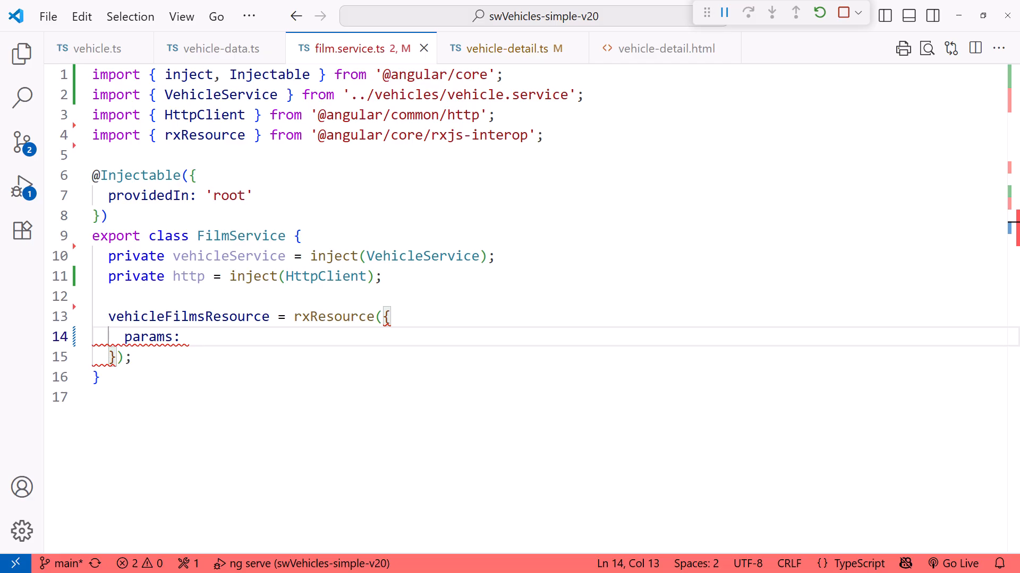
pyautogui.write('this.vehicleService')
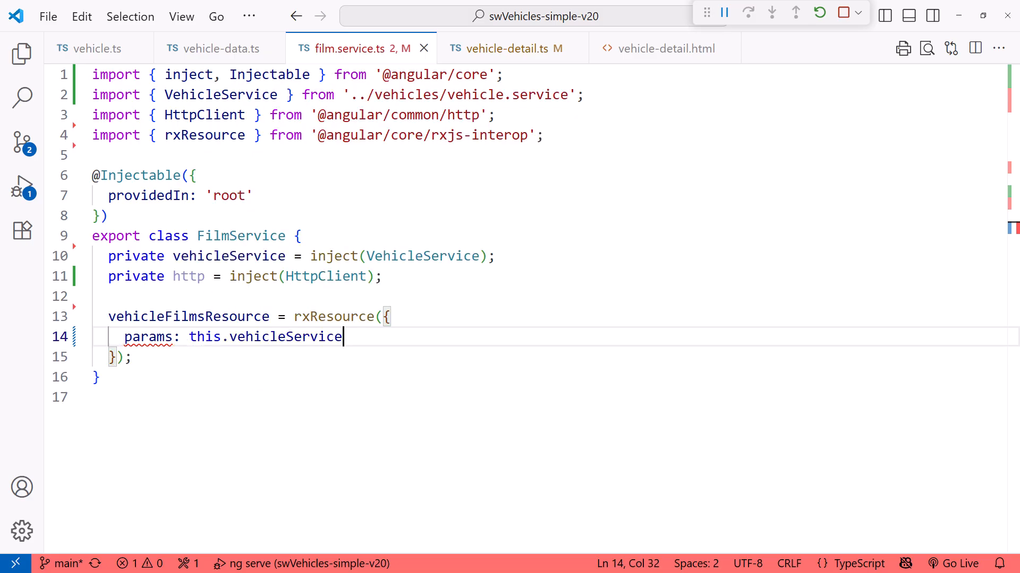
pyautogui.write('.selectedVehicle')
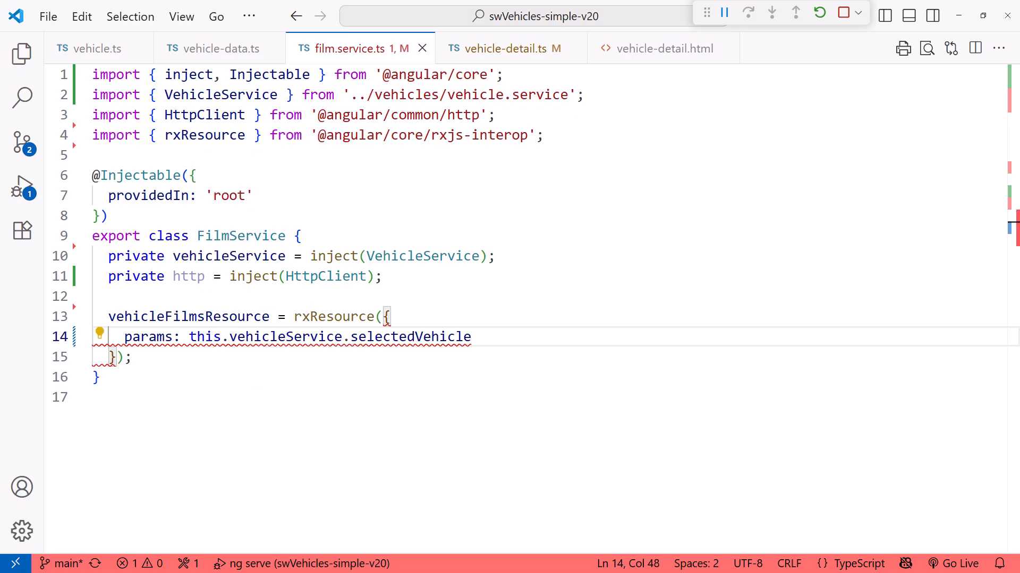
pyautogui.press('Enter')
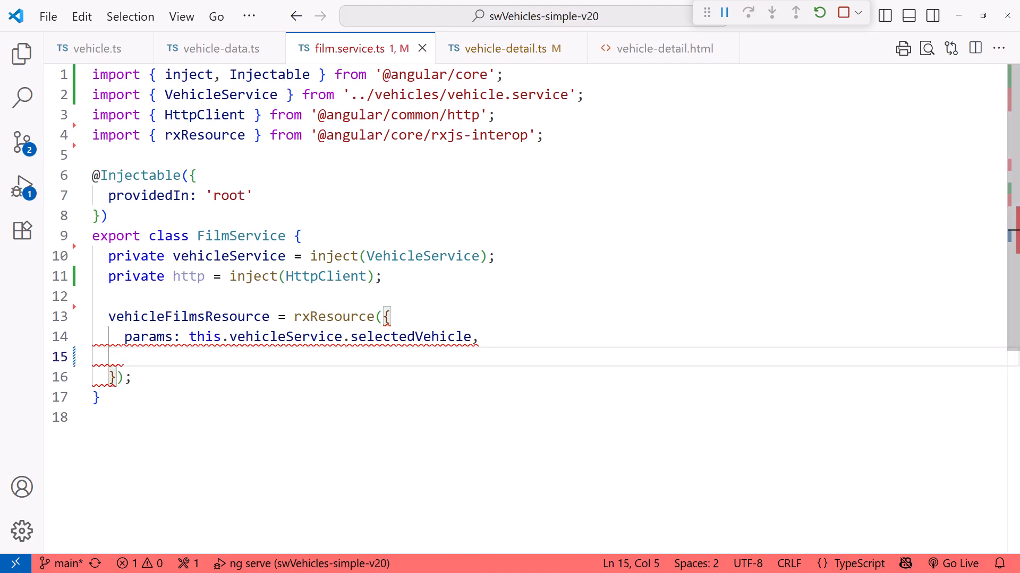
# Step: Set stream to p => forkJoin(p.params.films.map(link => this.http.get<Film>(link)))
pyautogui.write('stream:')
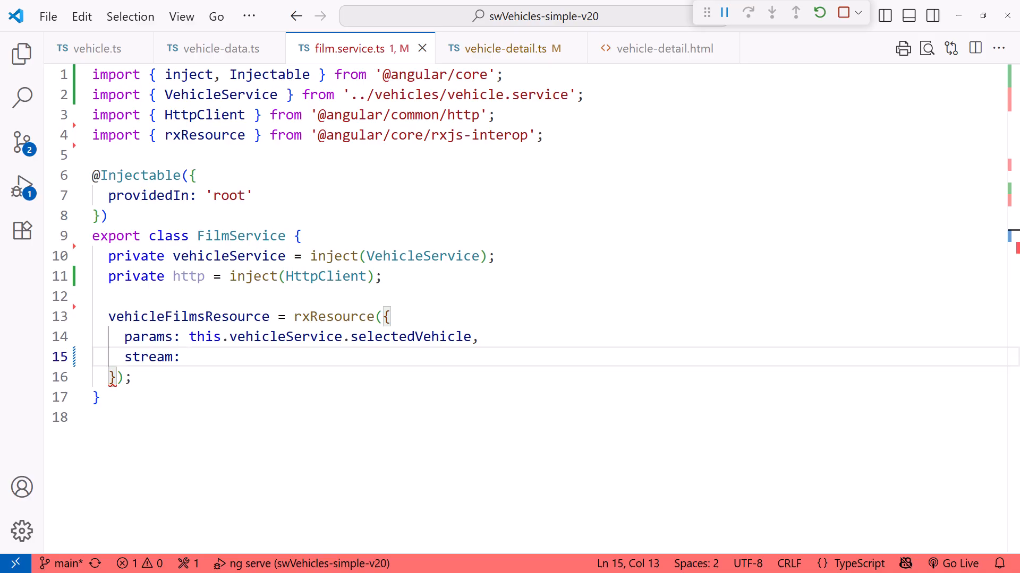
pyautogui.write('p')
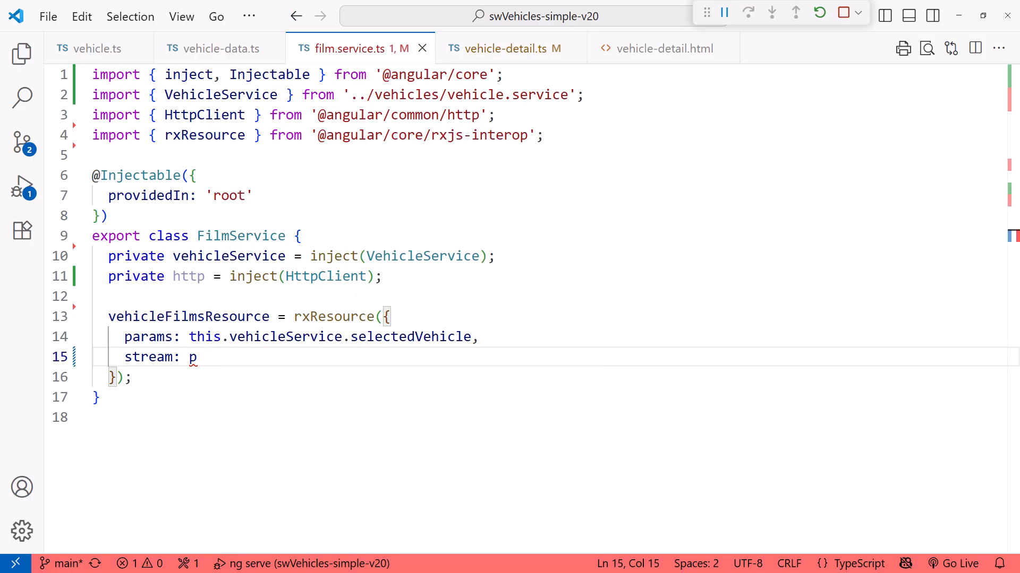
pyautogui.write('=>')
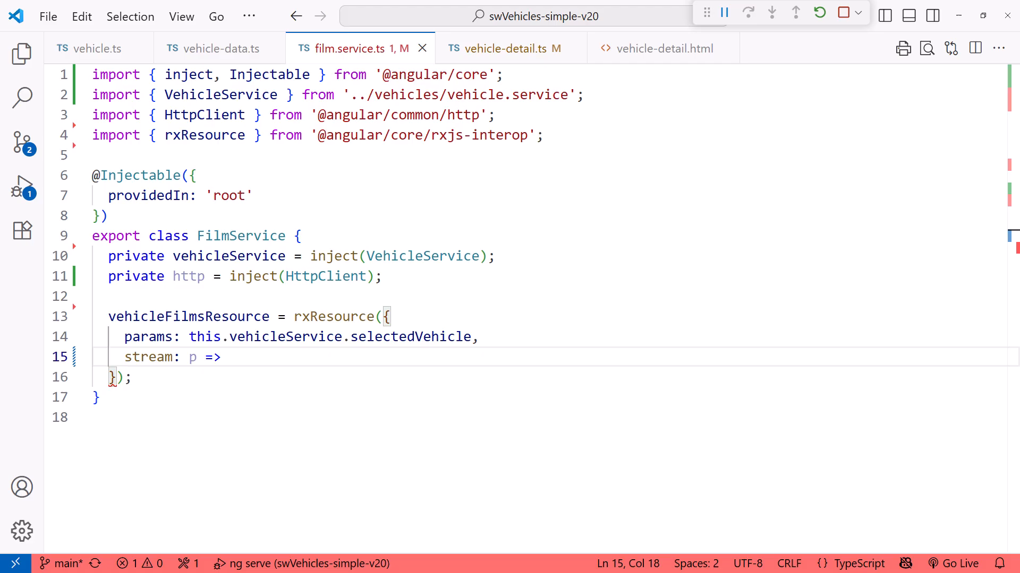
pyautogui.click(227, 357)
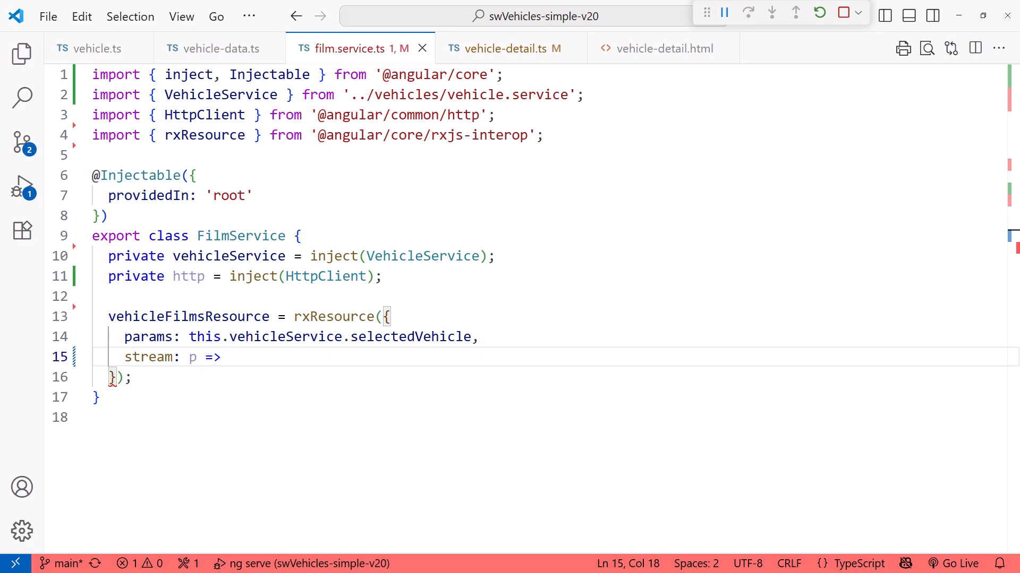
pyautogui.write('forkJoin(')
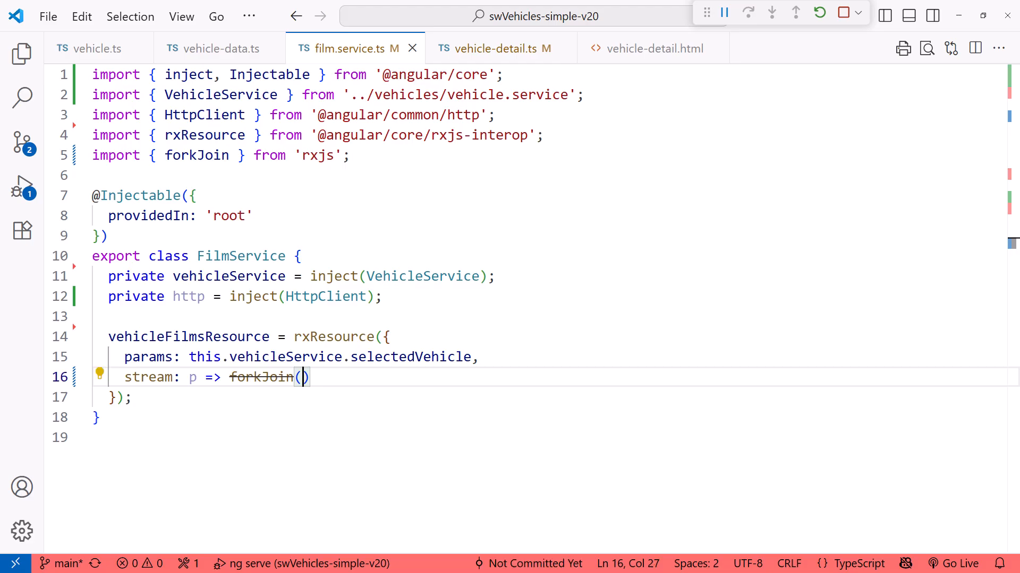
pyautogui.write('p')
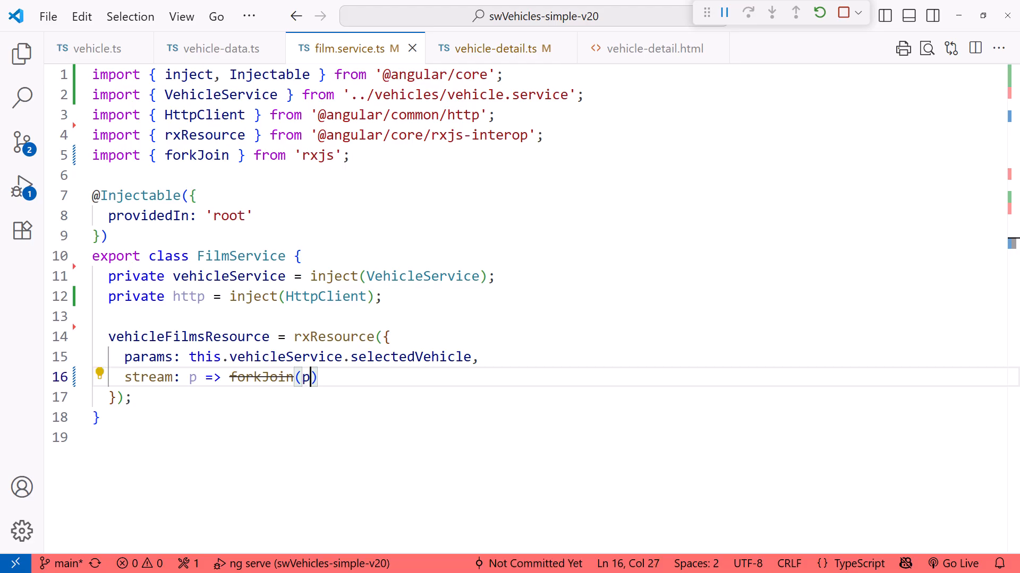
pyautogui.write('.params')
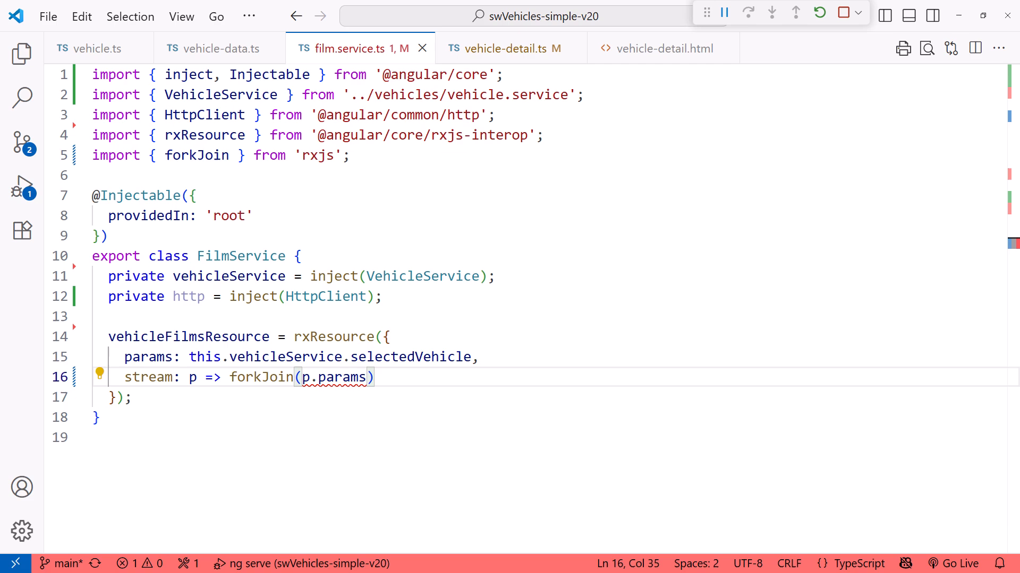
pyautogui.write('.films')
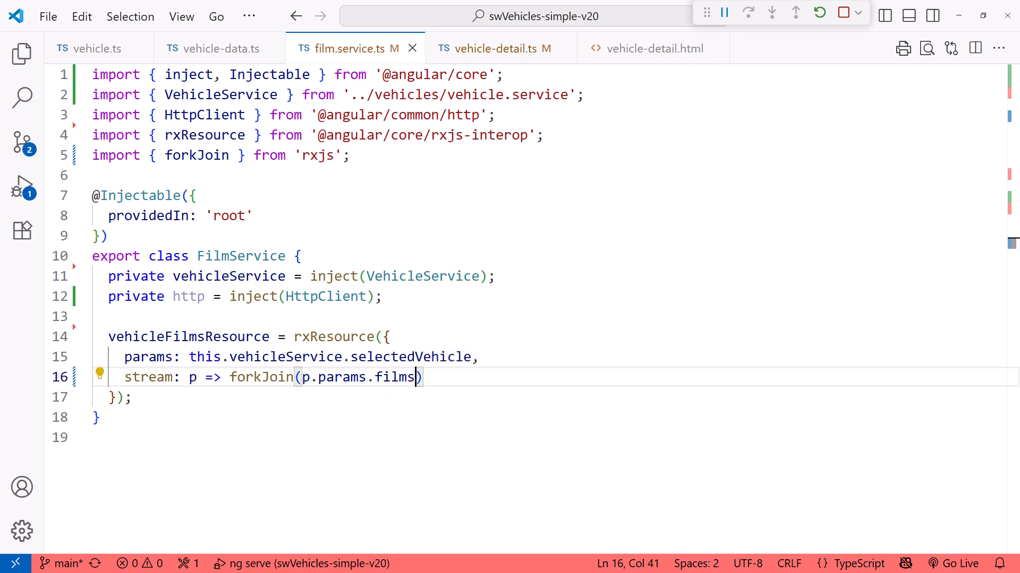
pyautogui.write('.map')
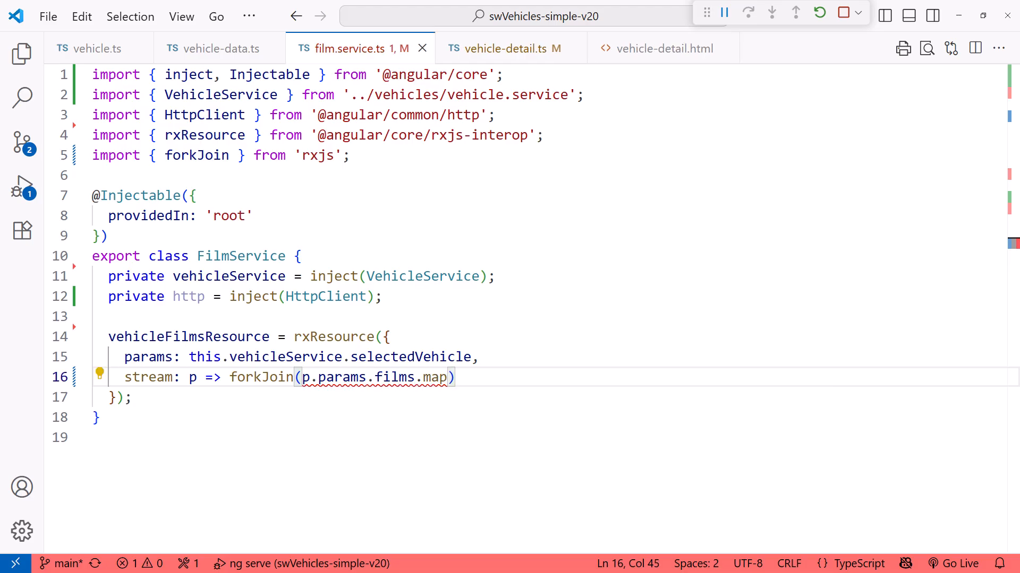
pyautogui.write('link =>')
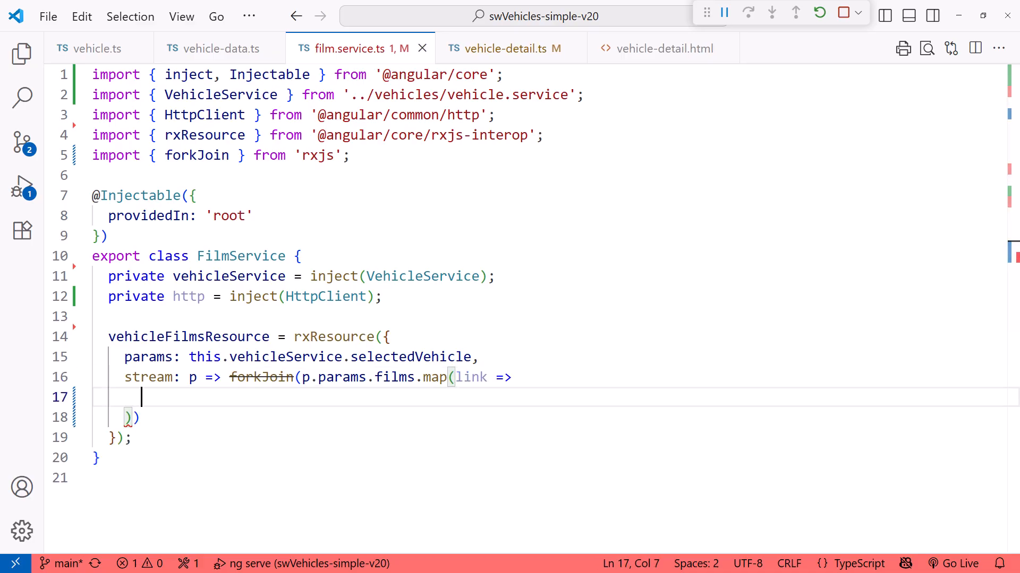
pyautogui.write('this.http.get<')
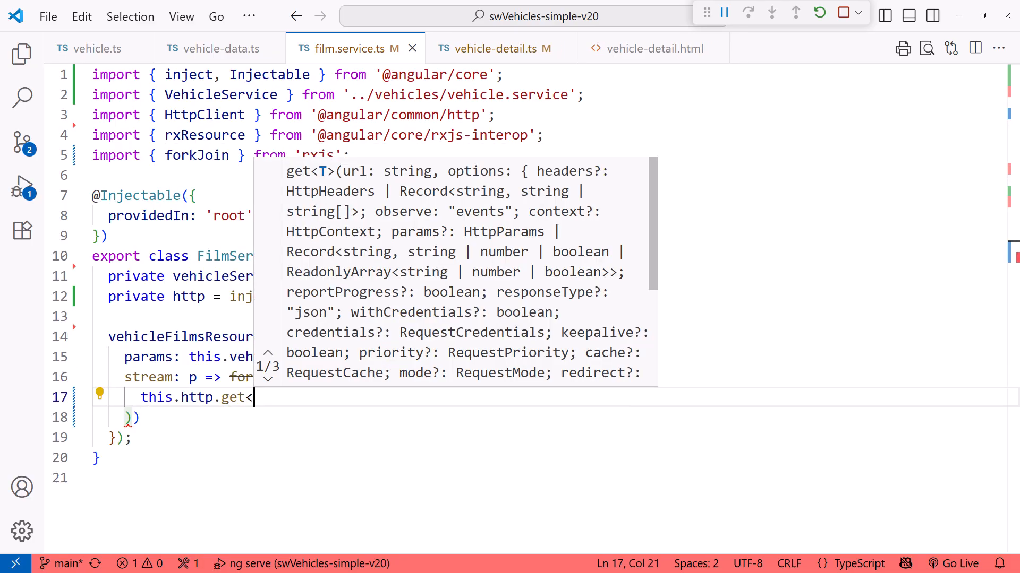
pyautogui.write('Film>(link)')
pyautogui.write('defaultValue')
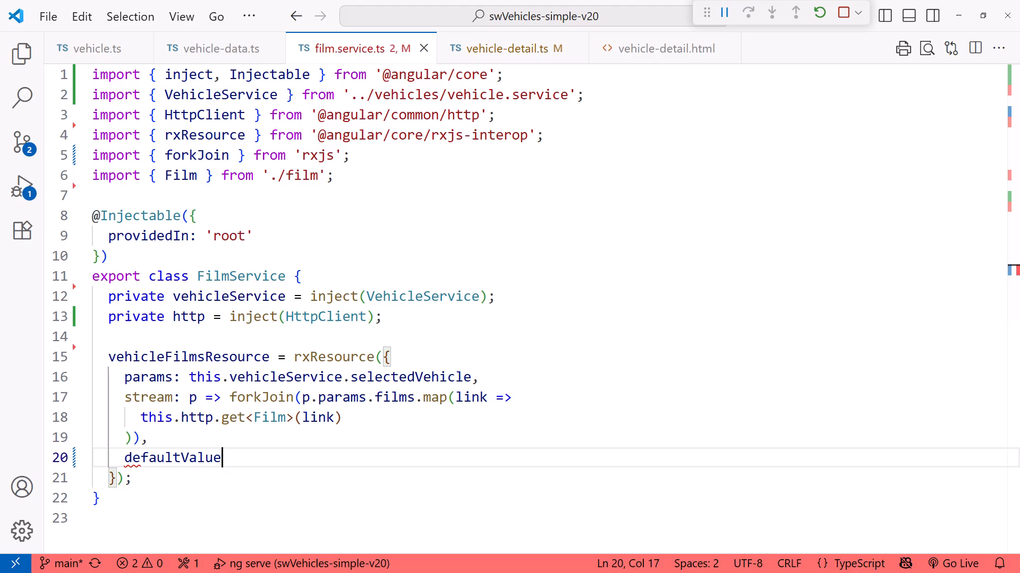
# Step: Add defaultValue: [] to the vehicleFilmsResource options
pyautogui.write(': []')
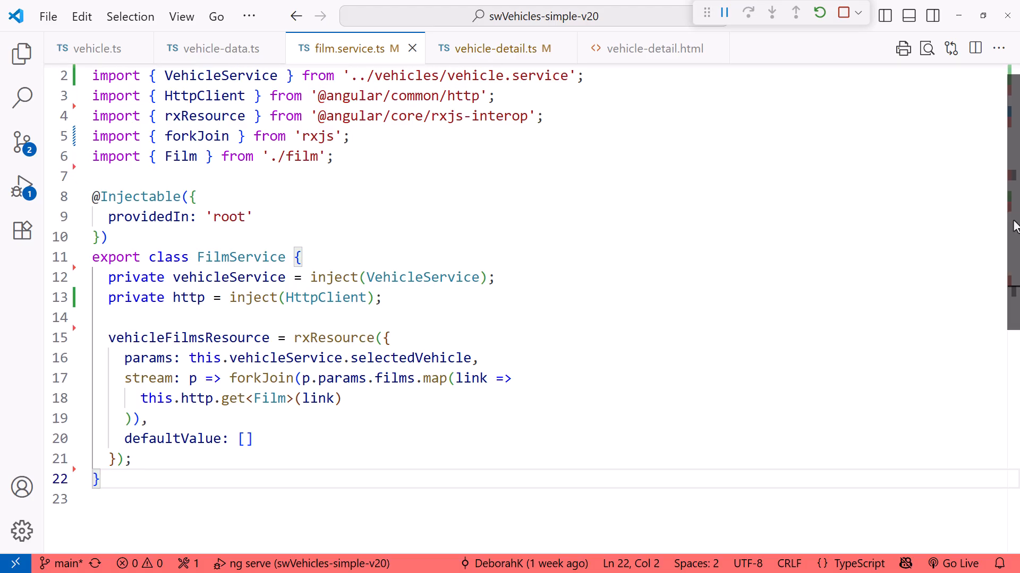
# Step: Scroll the film service, then switch to the vehicle-detail.ts component class
pyautogui.scroll(-3)
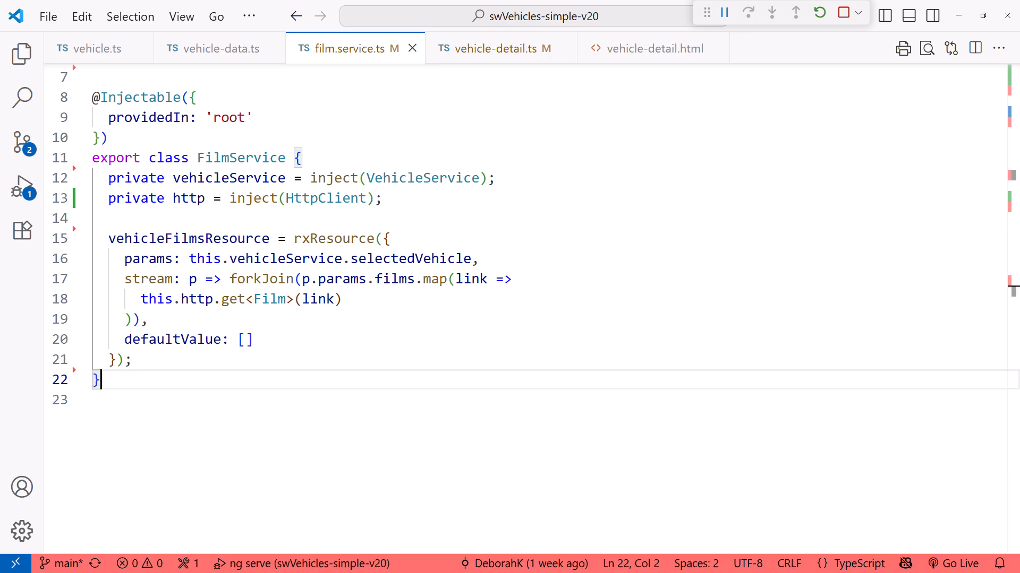
pyautogui.write('.pipe(')
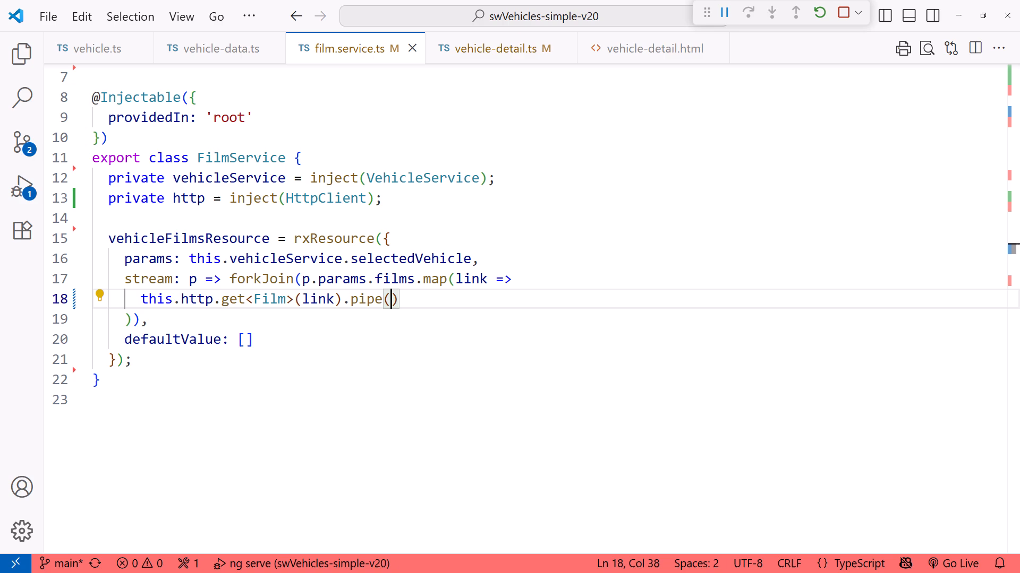
pyautogui.click(498, 49)
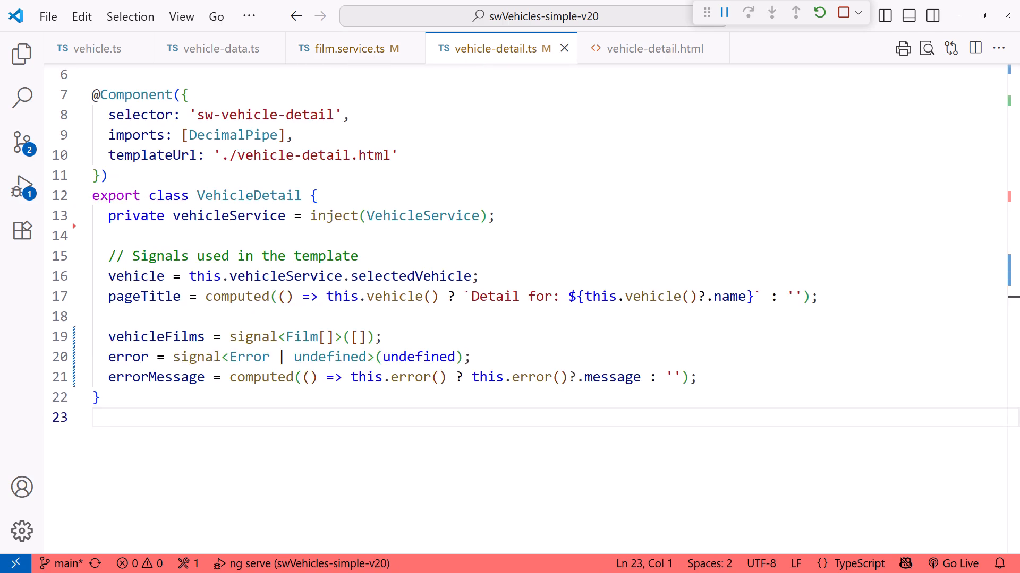
# Step: Inject FilmService and point vehicleFilms and error at vehicleFilmsResource.value and .error
pyautogui.write('private film')
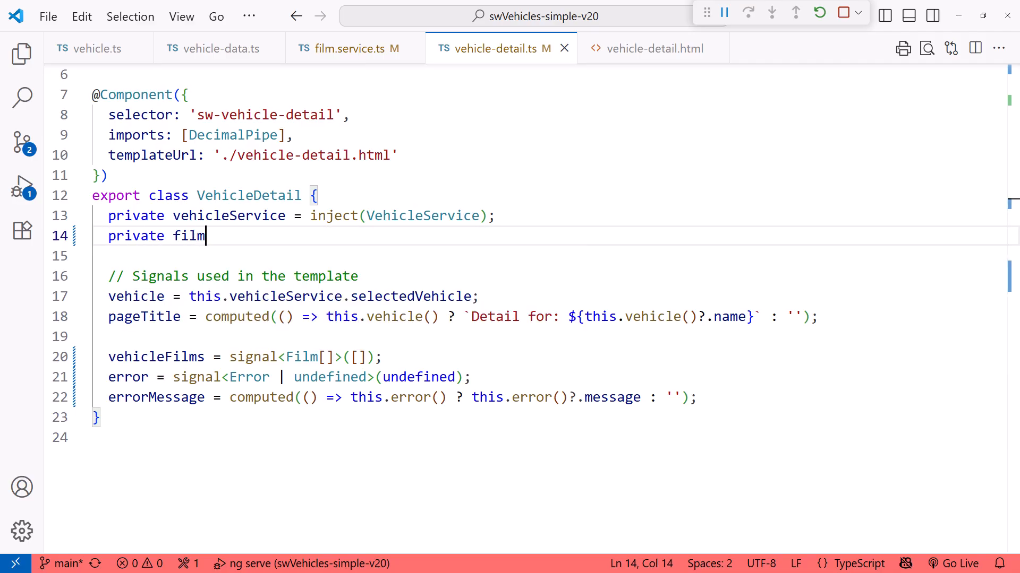
pyautogui.write('Service = inject(FilmService);')
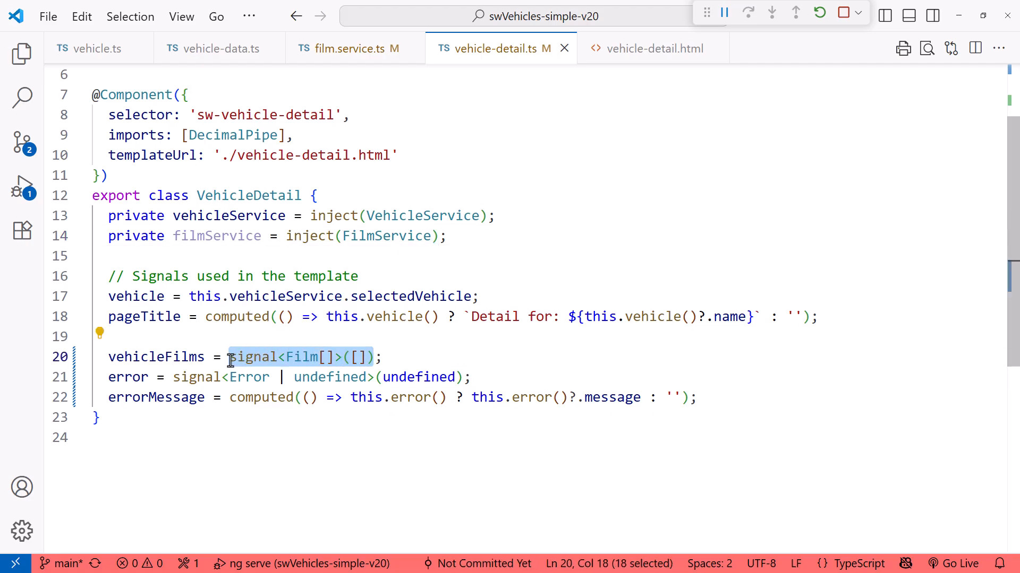
pyautogui.press('Delete')
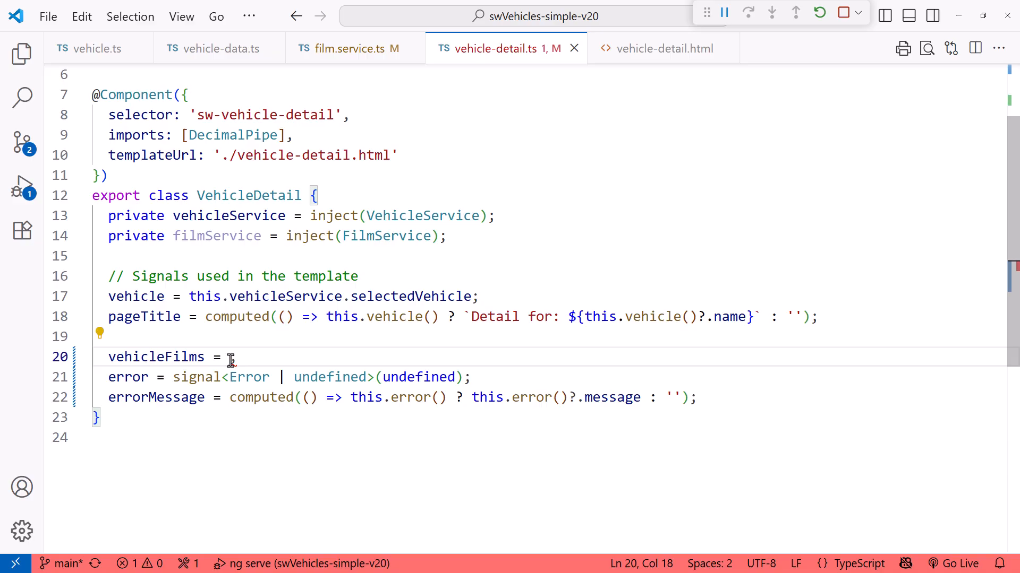
pyautogui.write('this.fm')
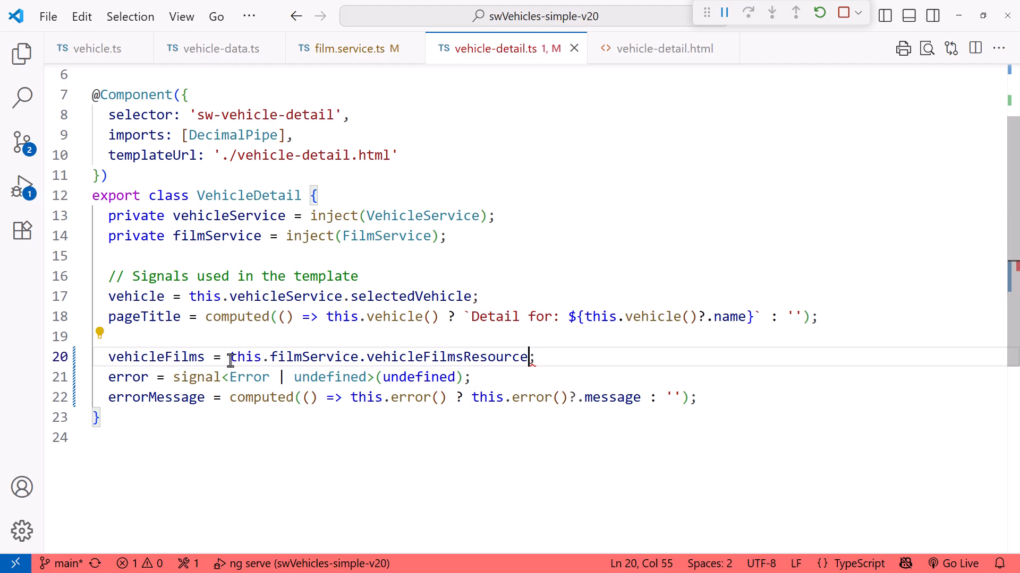
pyautogui.write('.value')
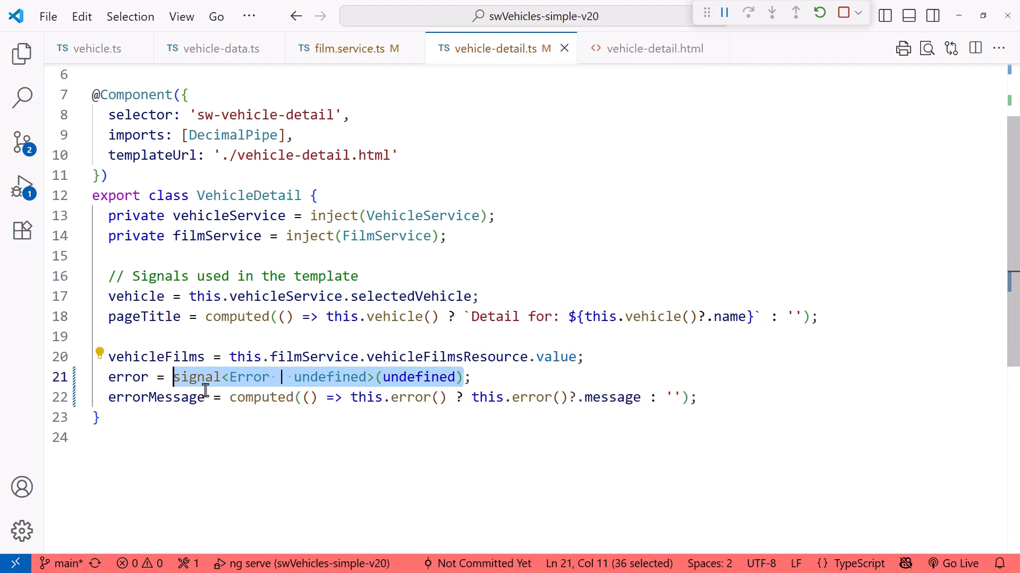
pyautogui.press('Delete')
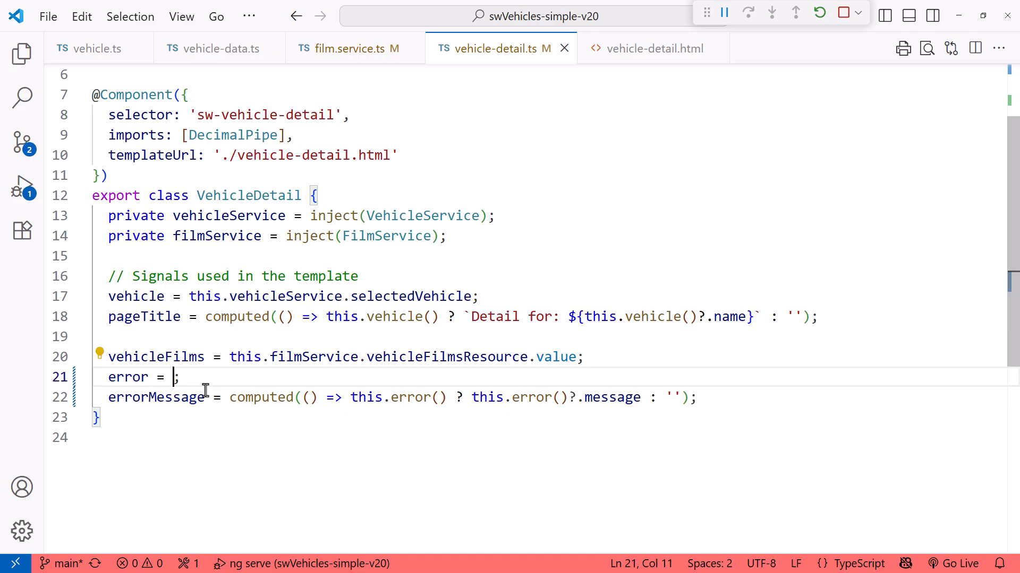
pyautogui.write('this.fm')
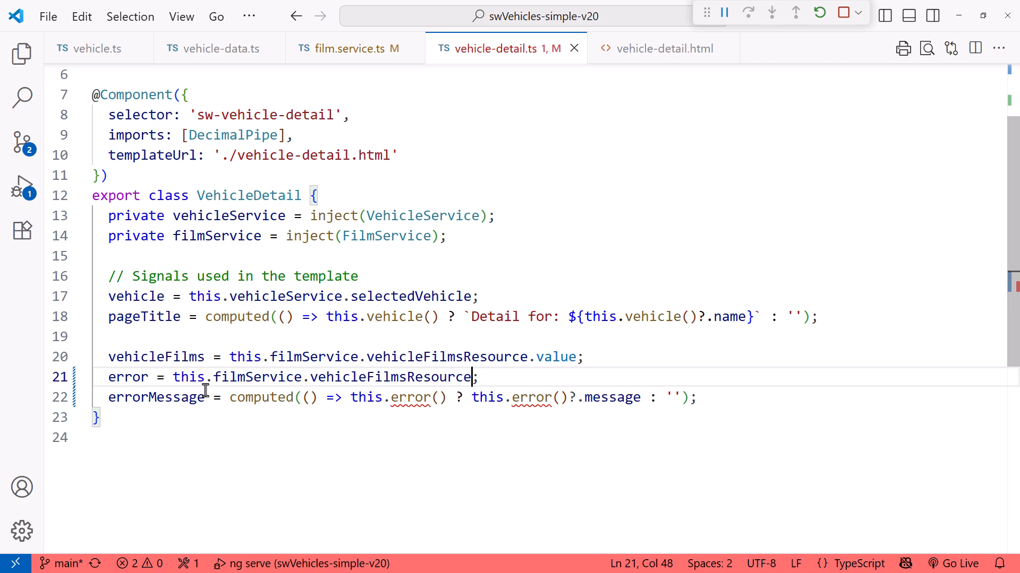
pyautogui.write('.error;')
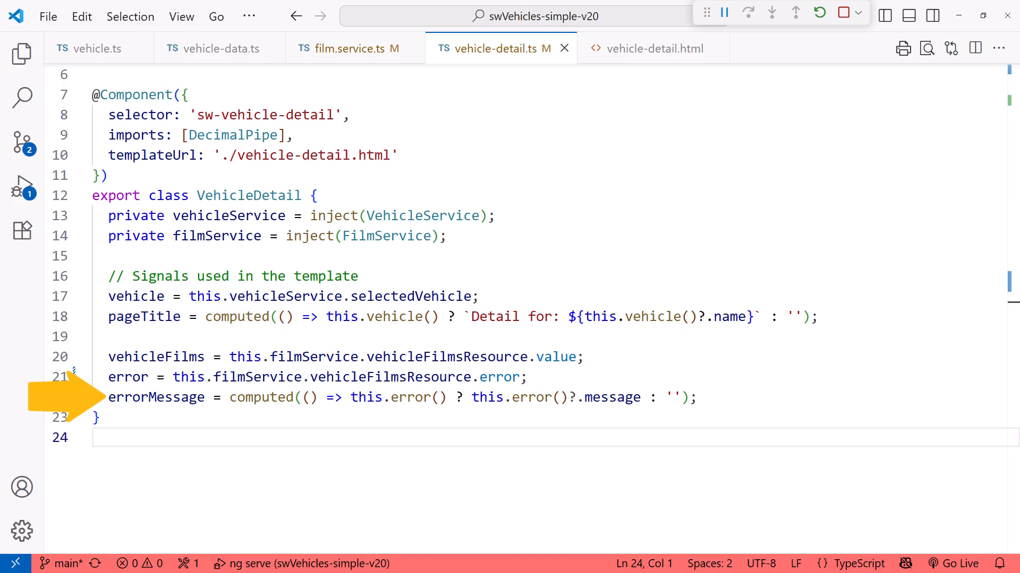
pyautogui.click(652, 49)
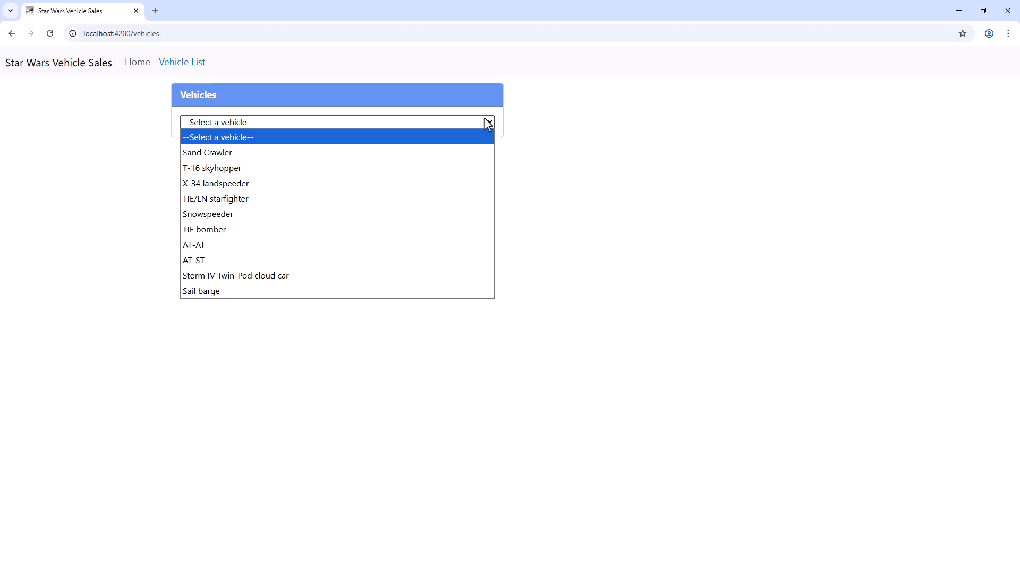
# Step: Select TIE/LN starfighter, check its three films, then select AT-AT to see two
pyautogui.click(216, 199)
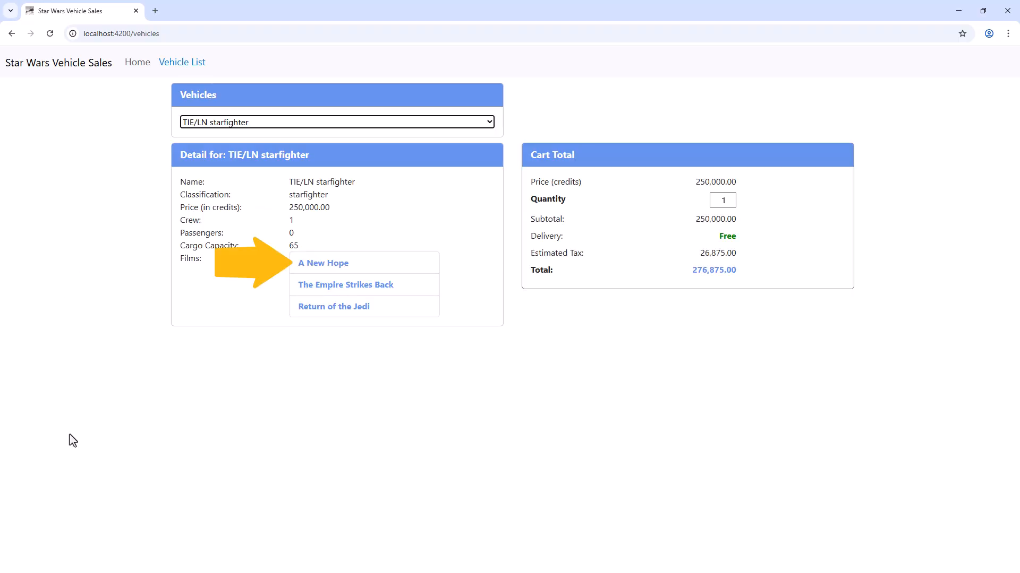
pyautogui.click(336, 122)
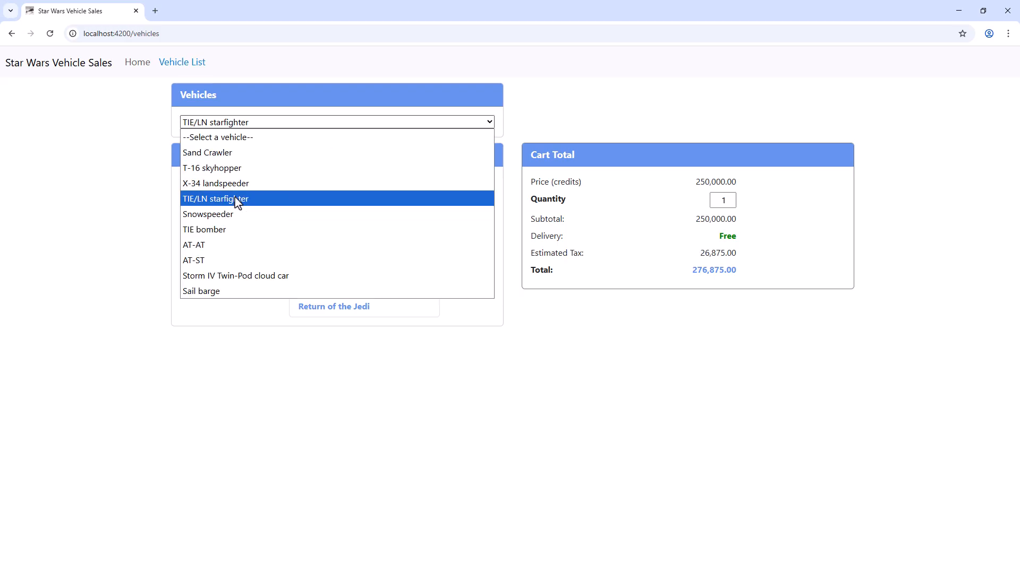
pyautogui.click(194, 245)
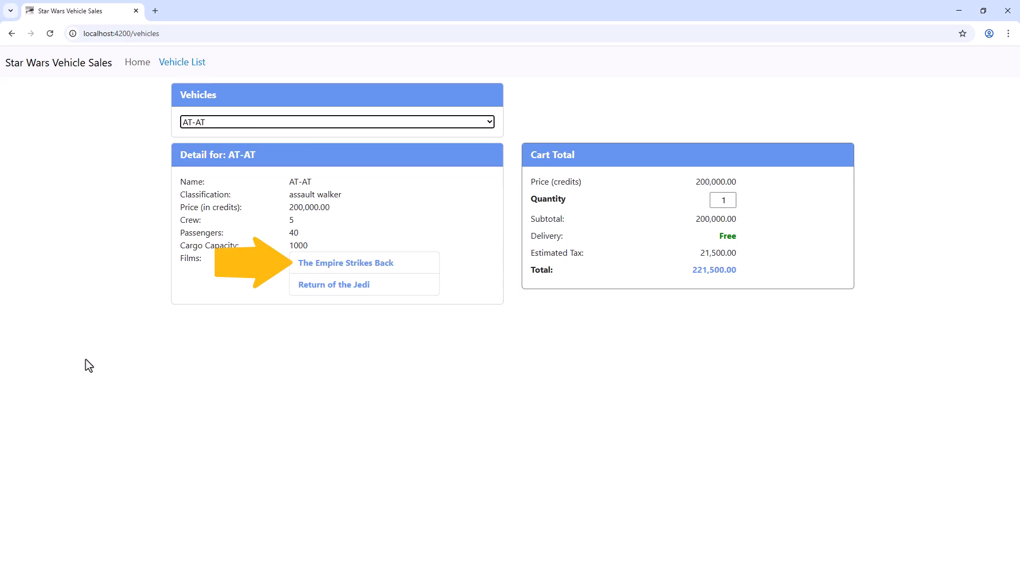